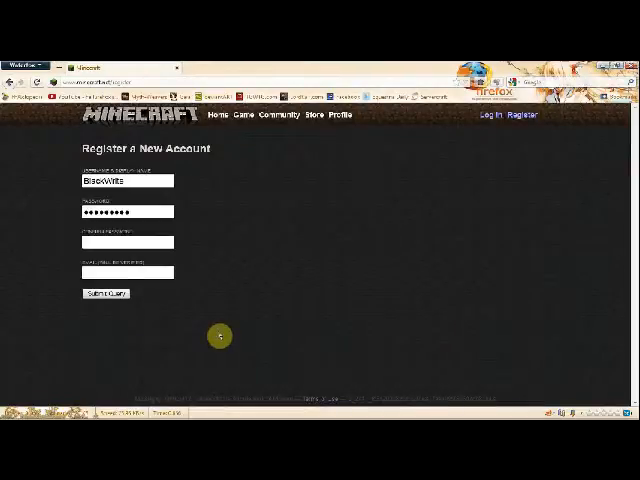
mouse_move(333, 388)
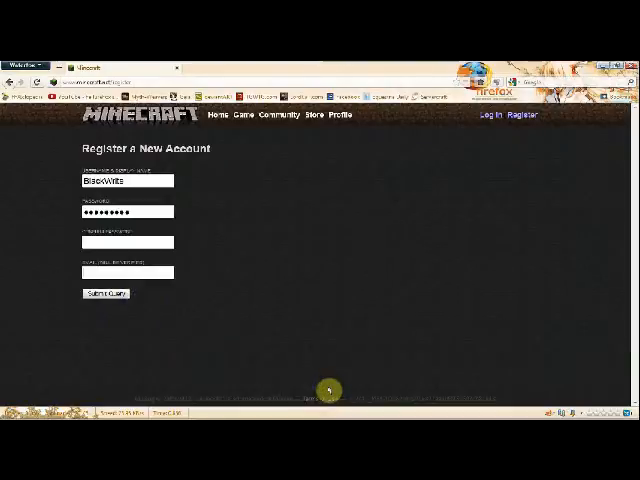
mouse_move(359, 369)
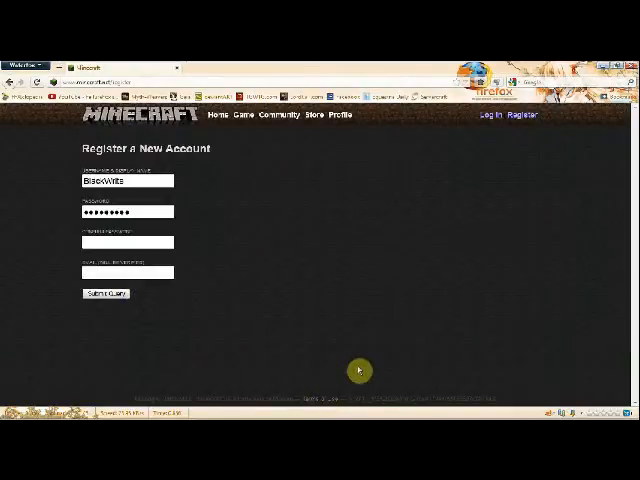
mouse_move(483, 320)
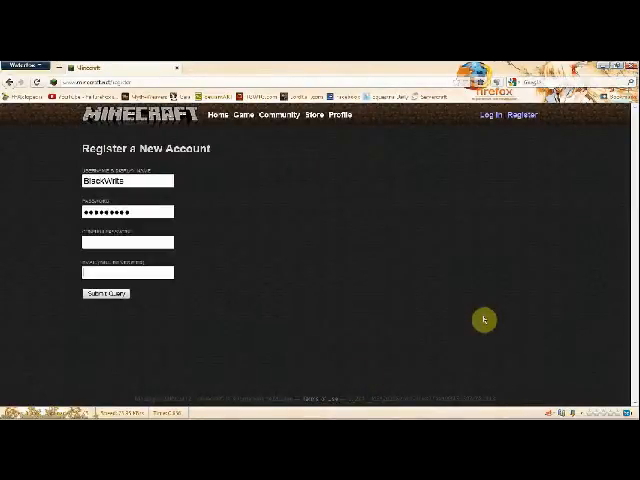
mouse_move(497, 156)
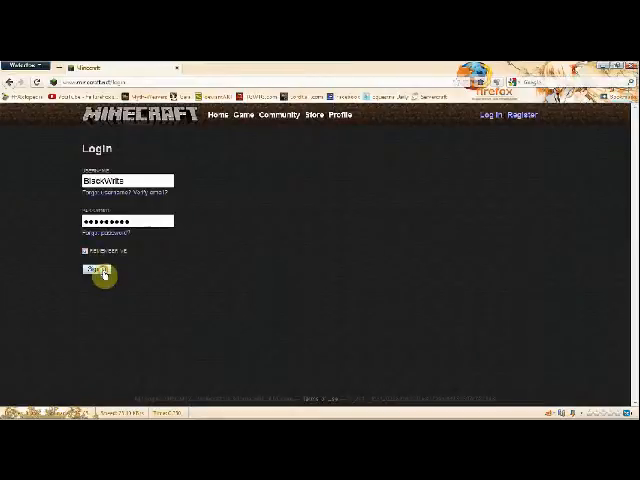
Sign in to the Minecraft.net account and go to the site's home page
click(95, 270)
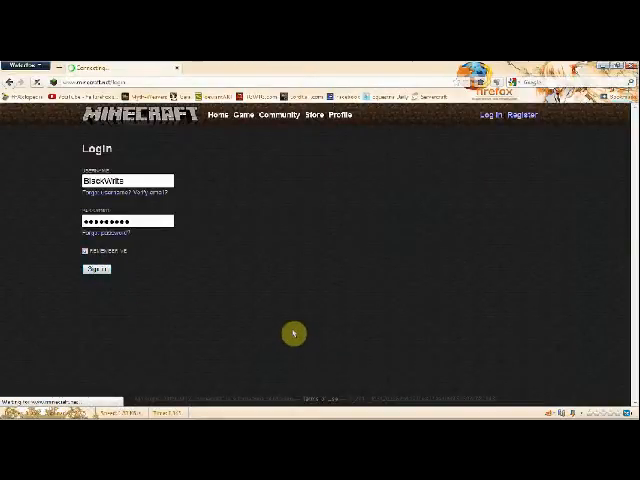
click(93, 269)
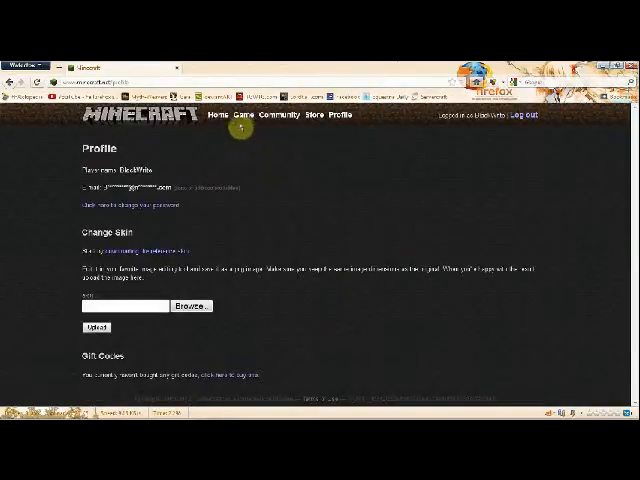
click(214, 118)
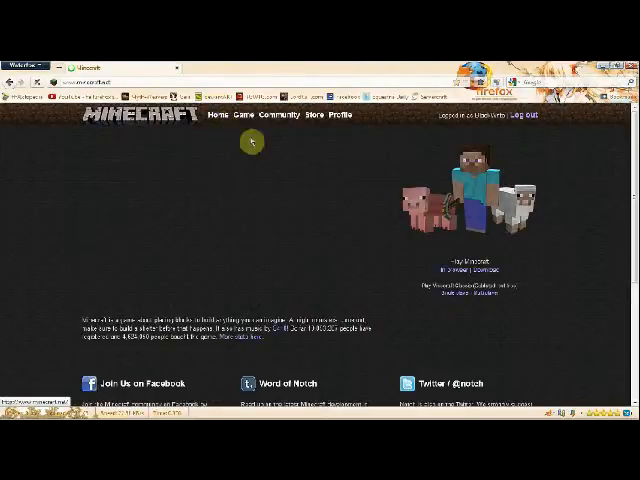
Open the Store page, view the Buy a Gift Code page, then return to the store
click(252, 141)
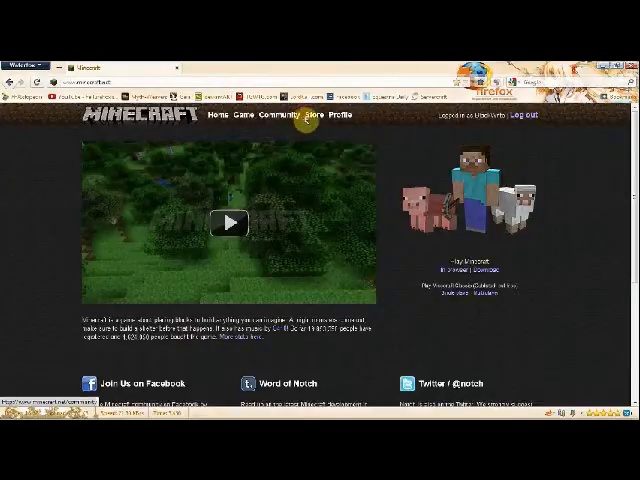
click(316, 124)
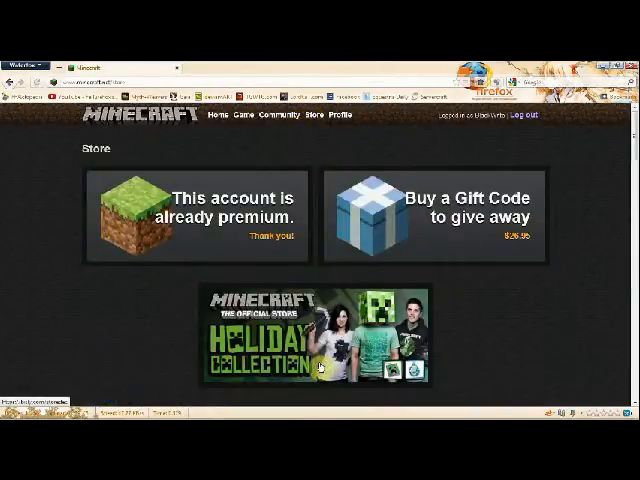
double_click(228, 197)
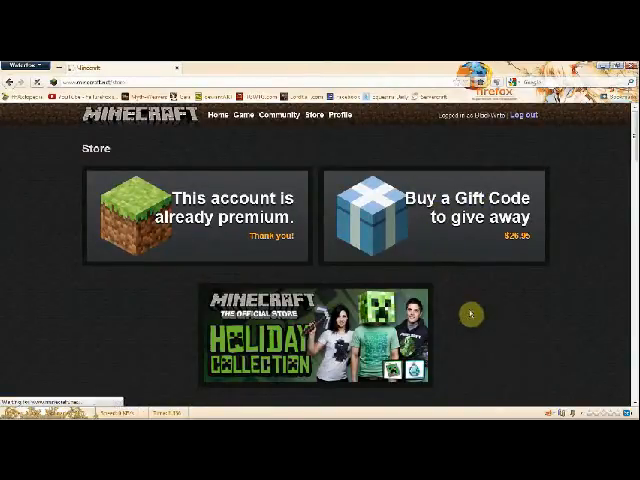
click(470, 205)
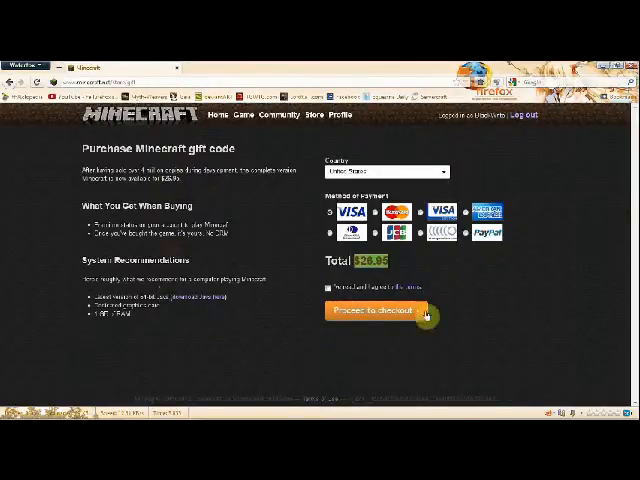
click(239, 114)
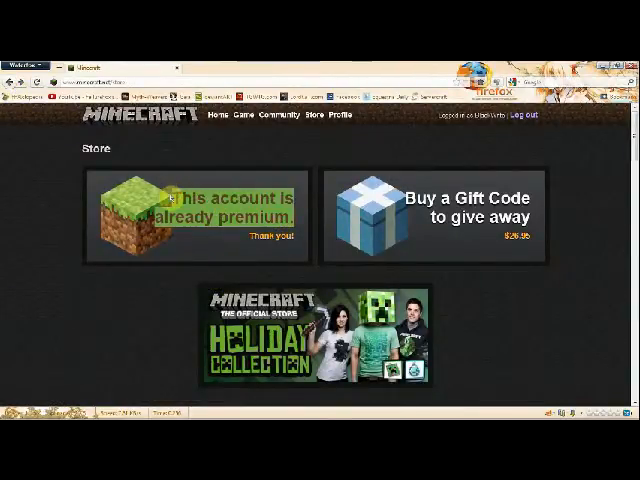
mouse_move(89, 284)
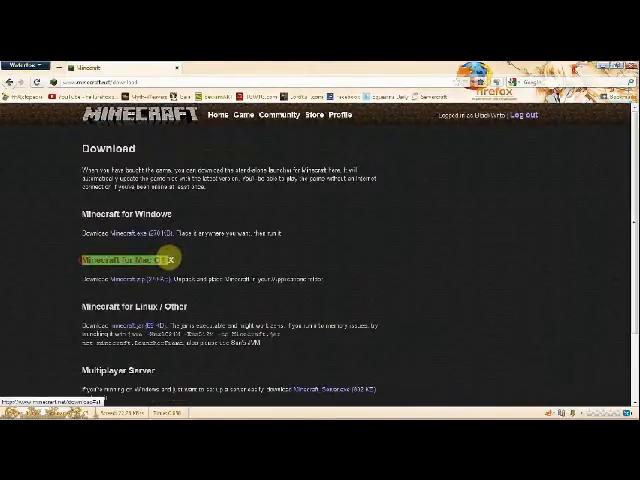
mouse_move(78, 305)
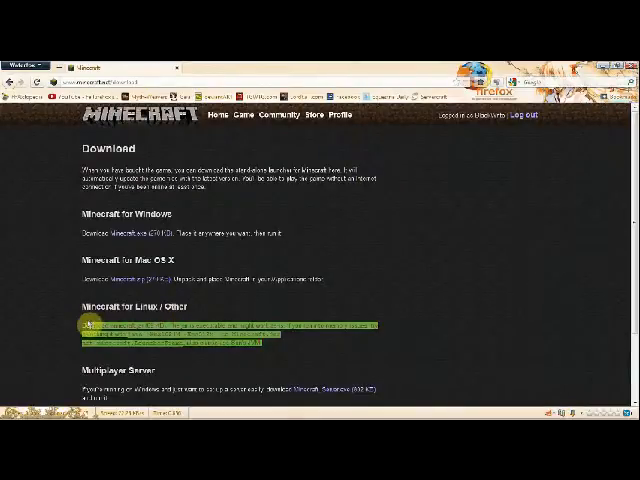
mouse_move(280, 388)
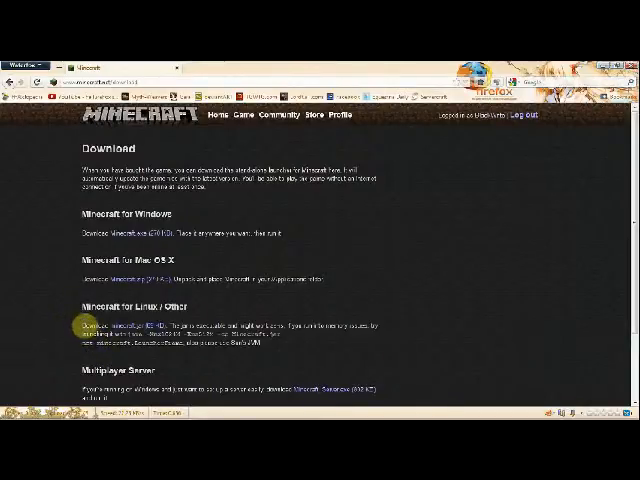
double_click(120, 327)
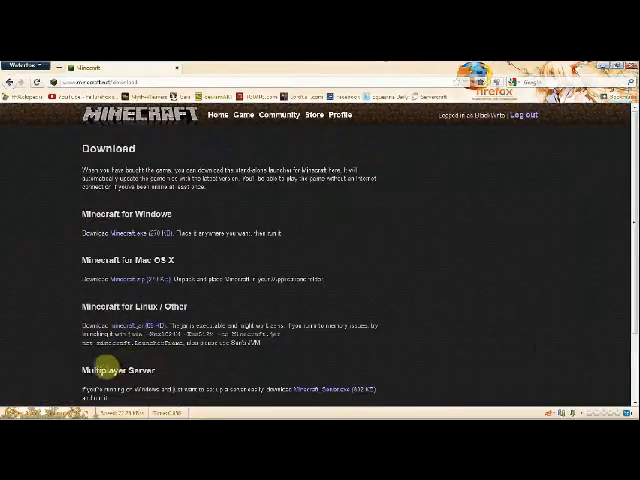
scroll(down, 3)
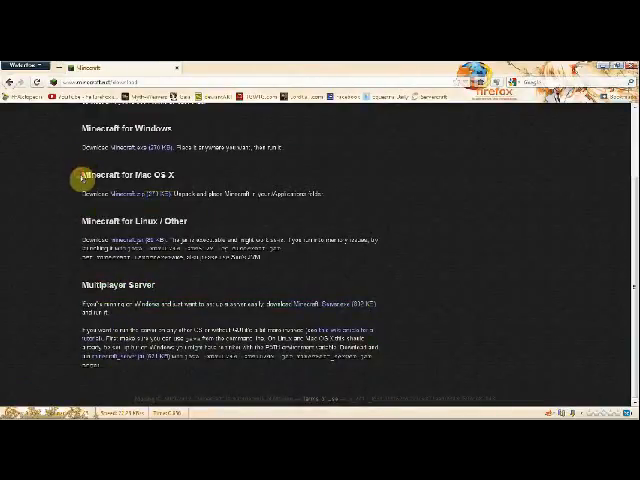
scroll(up, 3)
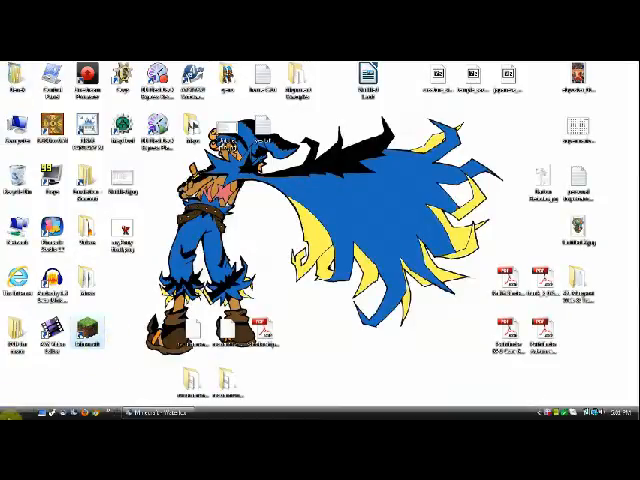
Open the Roaming app data folder and open the .minecraft folder inside it
click(18, 414)
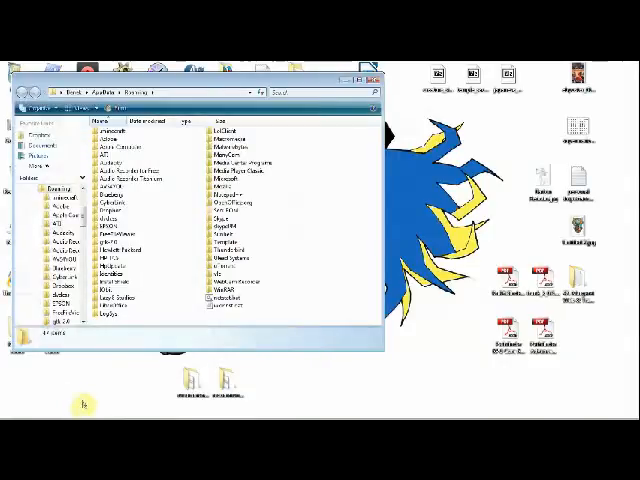
click(110, 131)
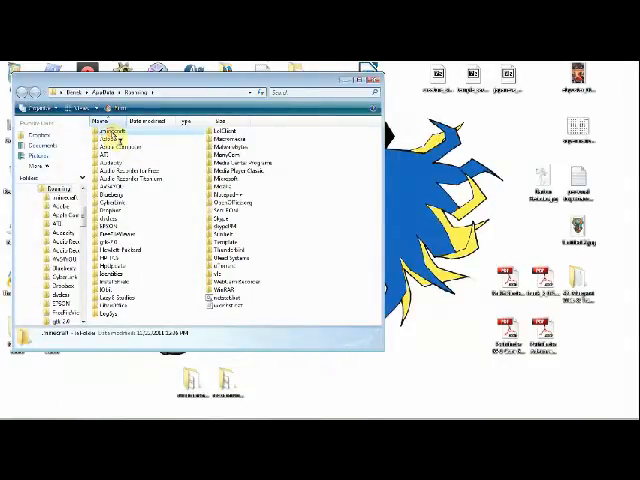
double_click(110, 128)
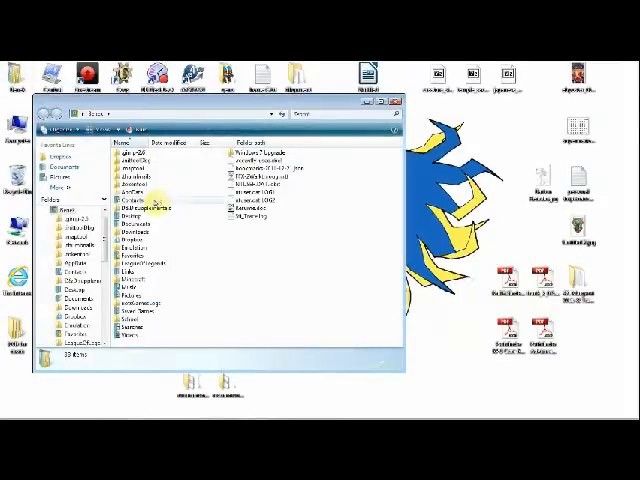
mouse_move(35, 400)
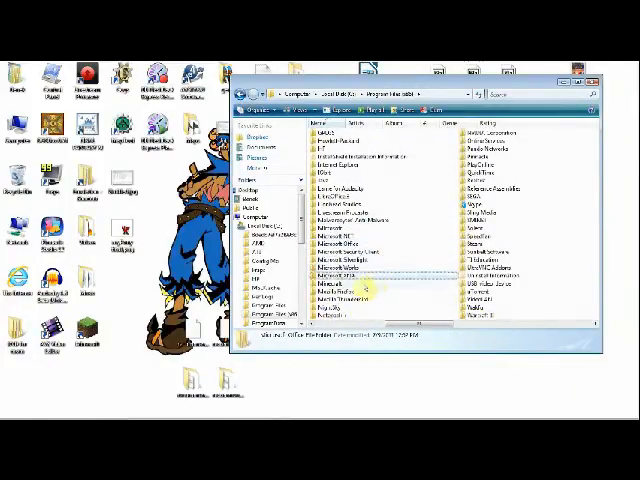
Open the Minecraft folder inside C:\Program Files
double_click(320, 280)
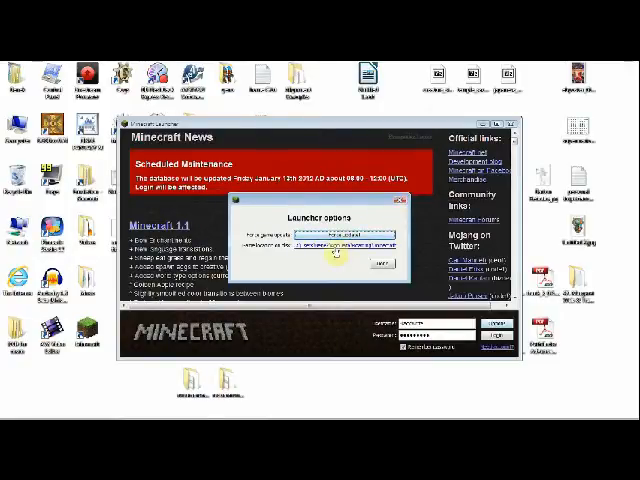
mouse_move(400, 210)
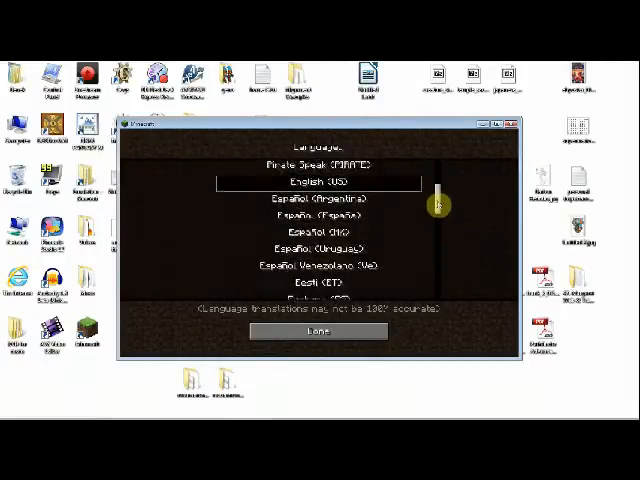
Scroll through the language list, leaving English (US) selected
scroll(down, 3)
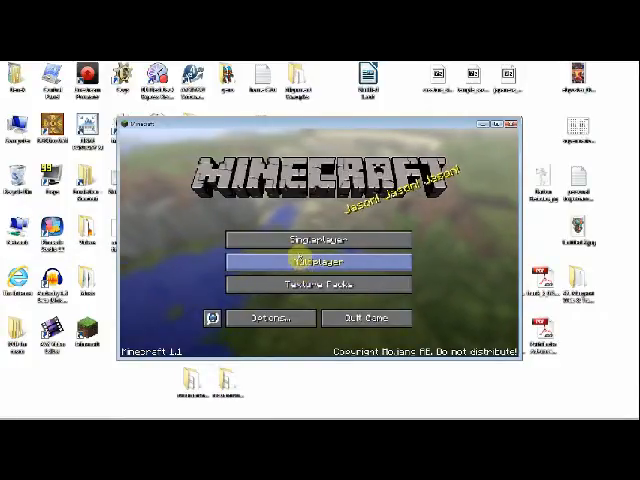
mouse_move(283, 317)
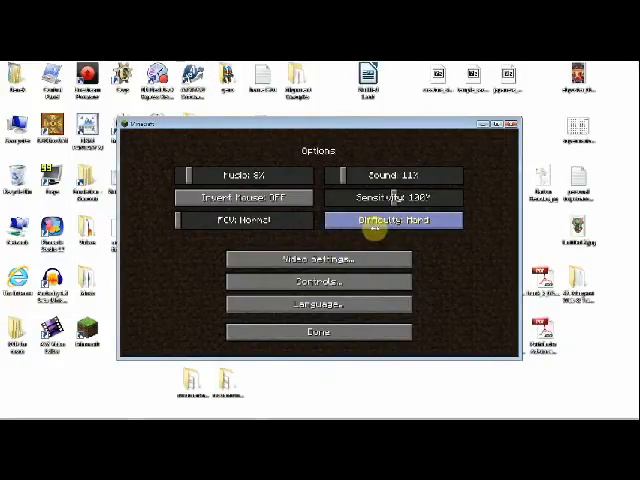
Cycle difficulty from Hard through Peaceful and Easy to Normal
click(390, 218)
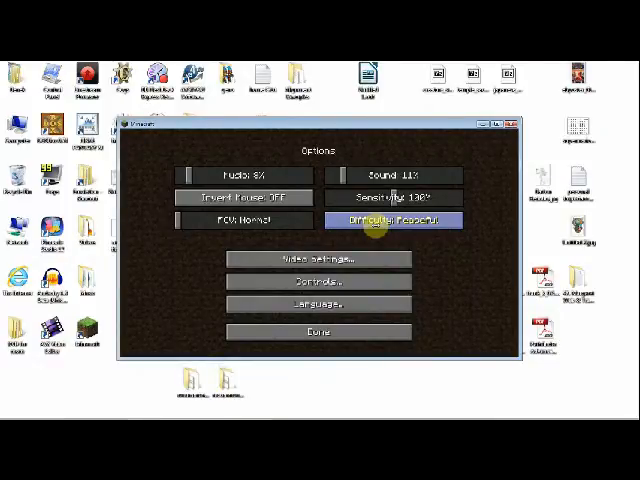
click(392, 217)
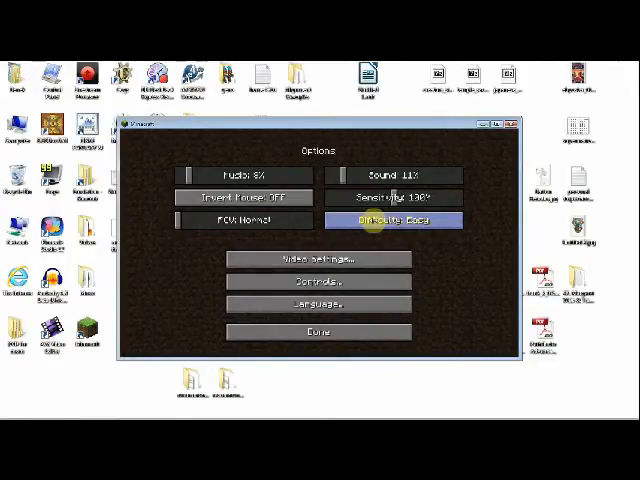
click(393, 218)
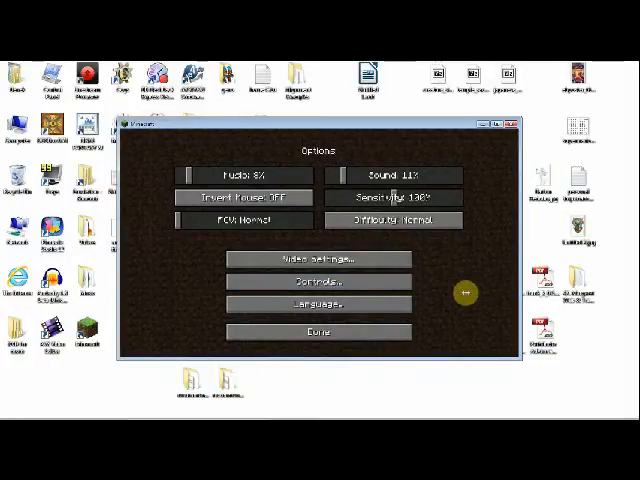
mouse_move(330, 259)
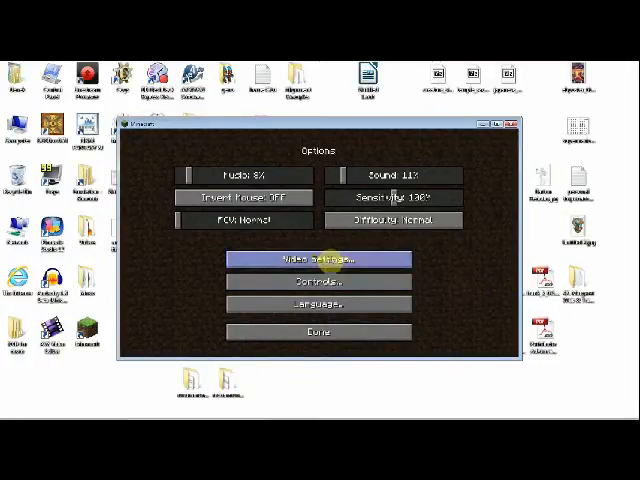
Open Video Settings and cycle render distance to Tiny and back to Far
click(320, 259)
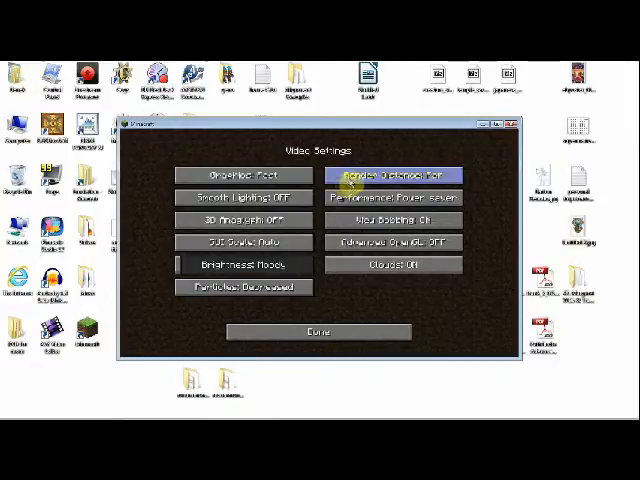
click(392, 176)
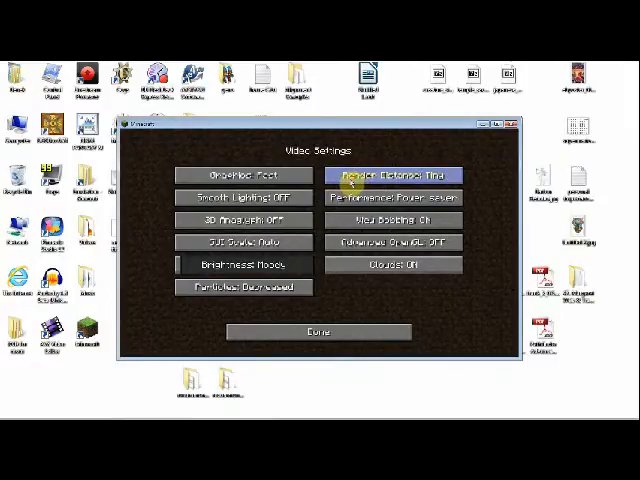
click(393, 177)
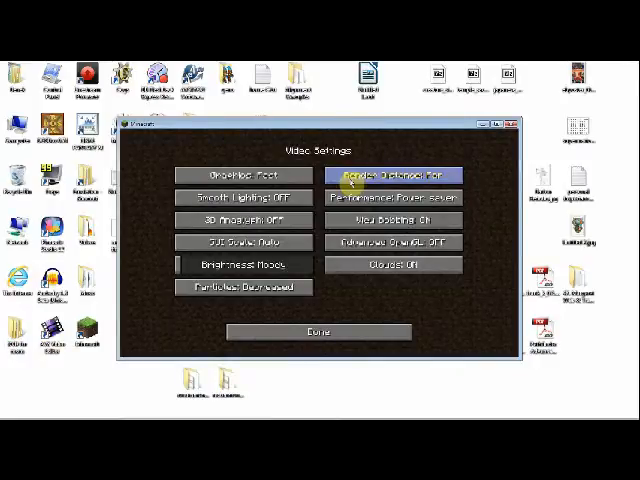
mouse_move(262, 320)
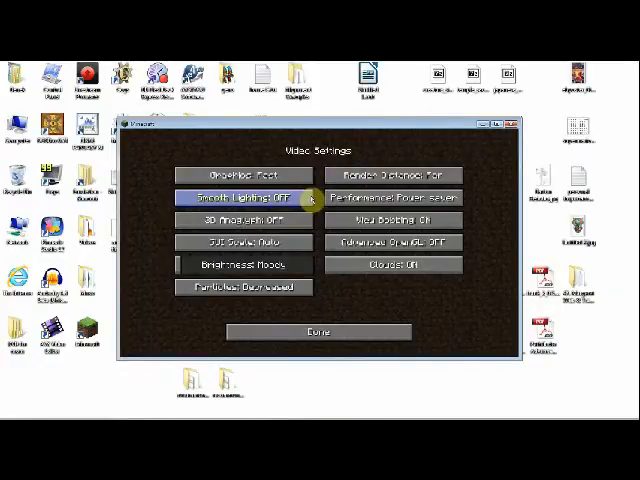
click(241, 190)
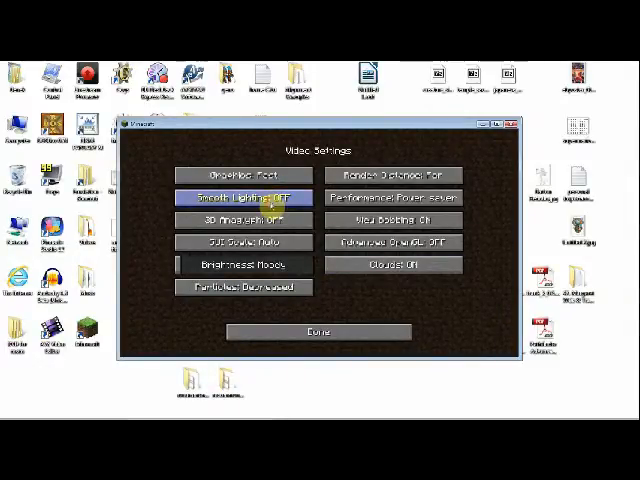
click(244, 190)
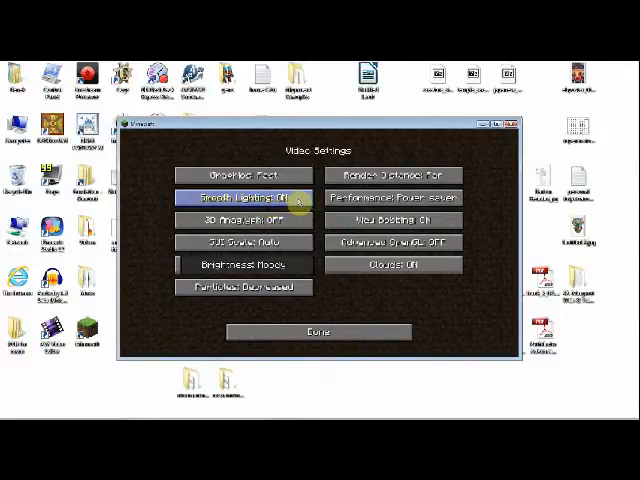
click(243, 190)
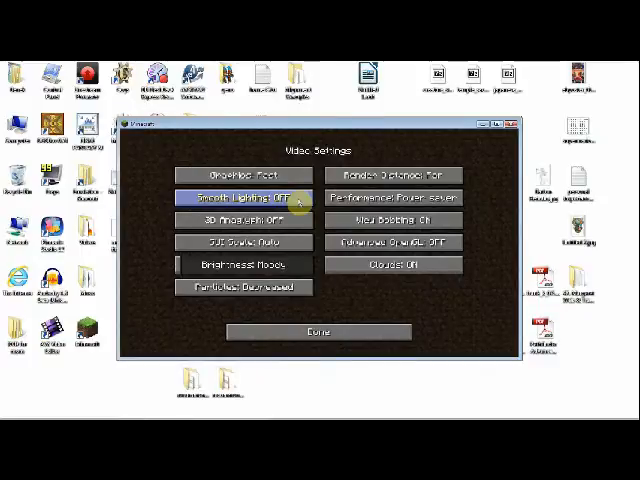
click(243, 198)
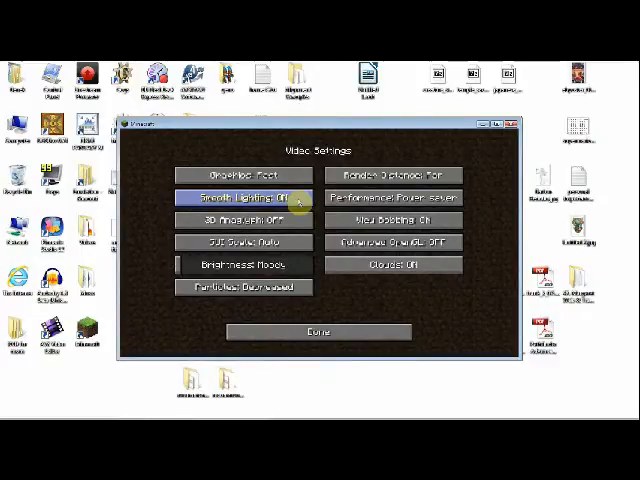
click(245, 201)
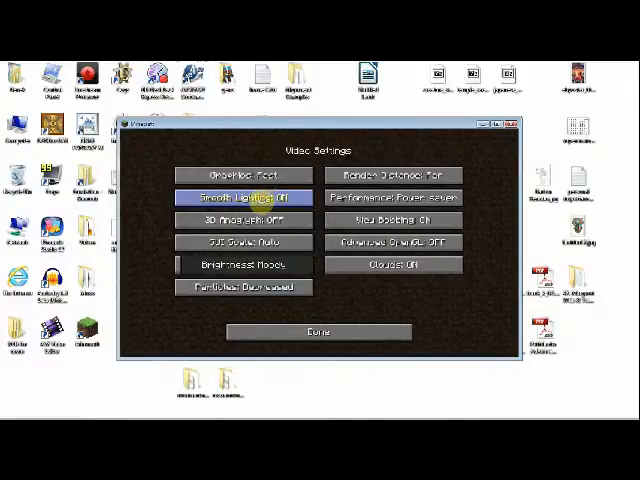
click(243, 199)
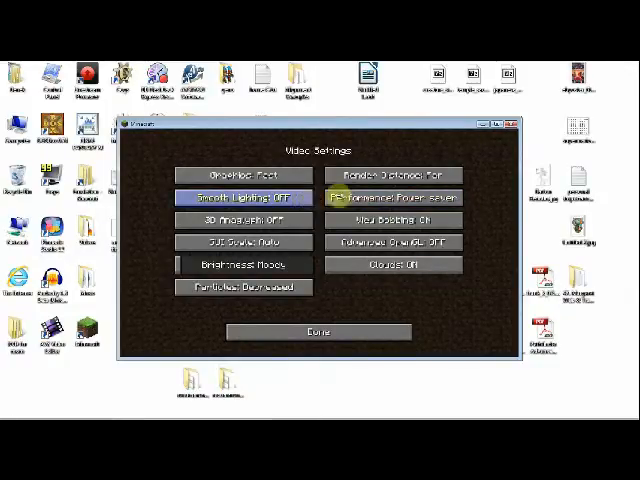
Cycle performance mode through Balanced and Max FPS, ending on Power saver
click(392, 198)
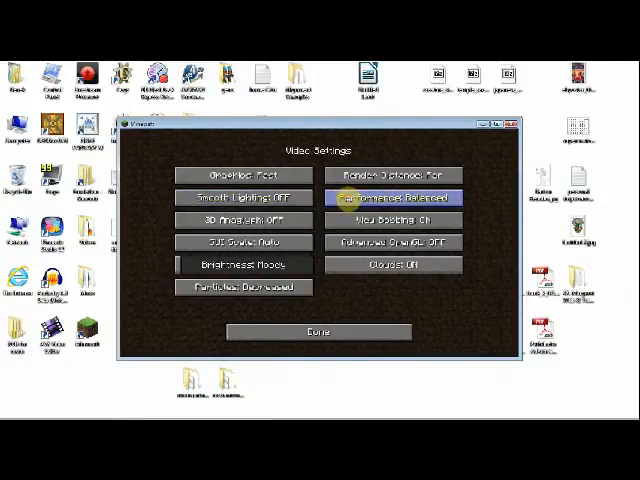
click(393, 197)
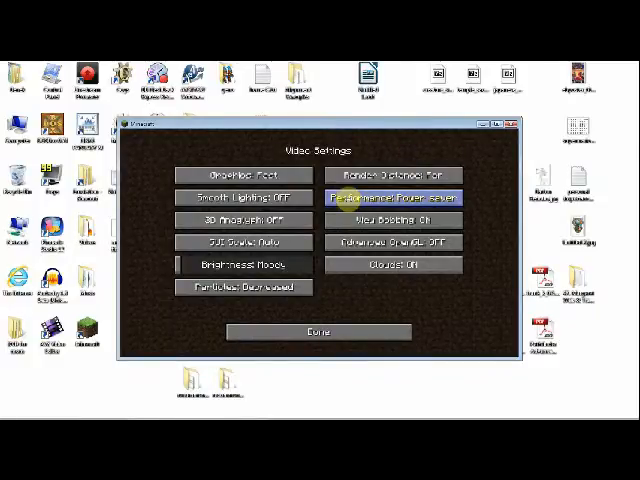
click(394, 197)
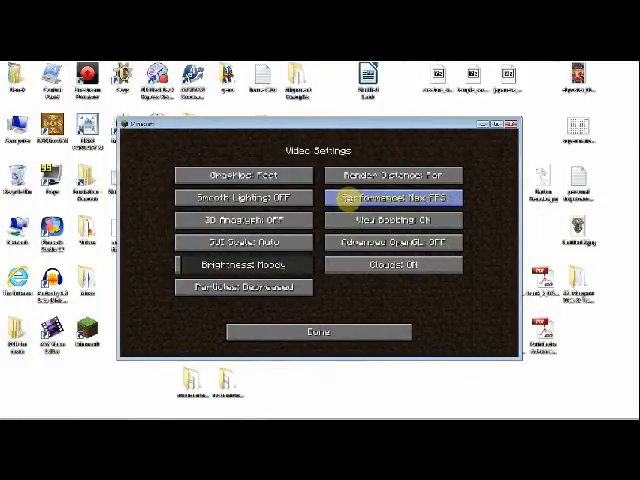
click(396, 197)
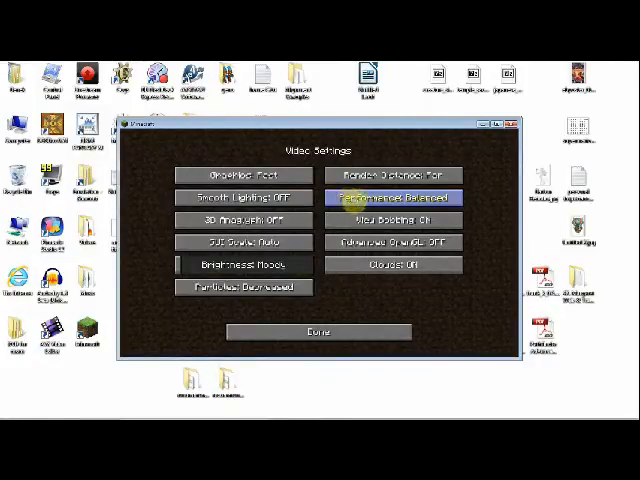
click(392, 194)
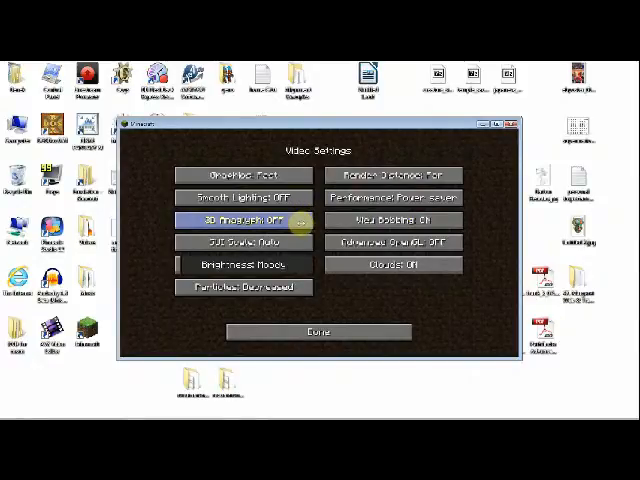
Leave the video settings and reopen Video Settings from Options
click(316, 331)
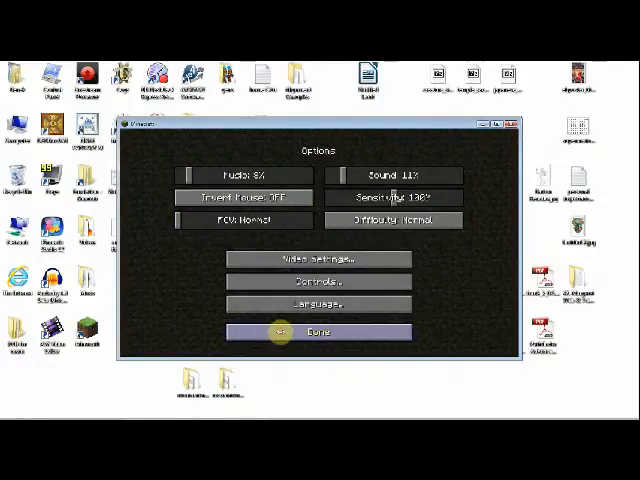
click(318, 331)
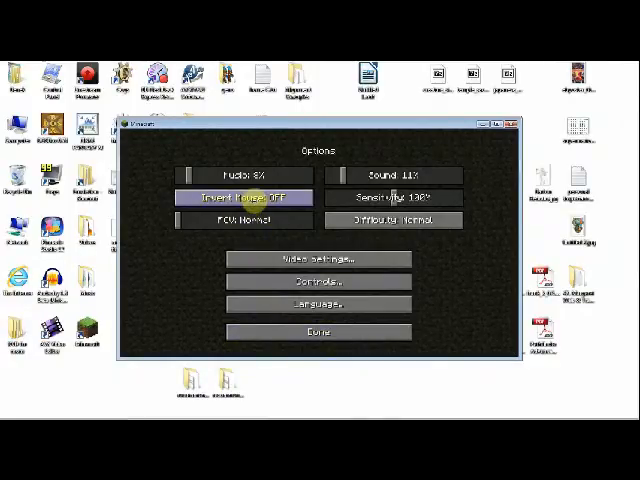
click(319, 259)
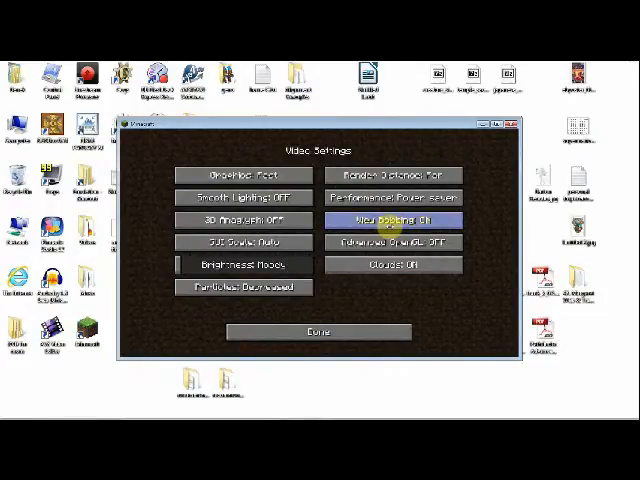
mouse_move(243, 242)
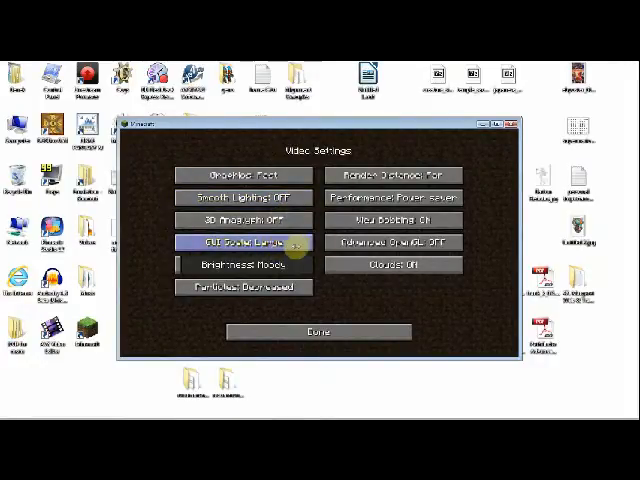
Cycle the GUI scale from Large back to Auto
click(242, 243)
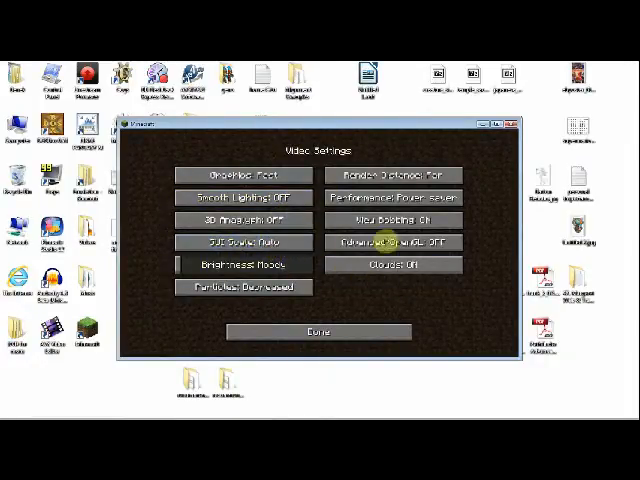
click(243, 242)
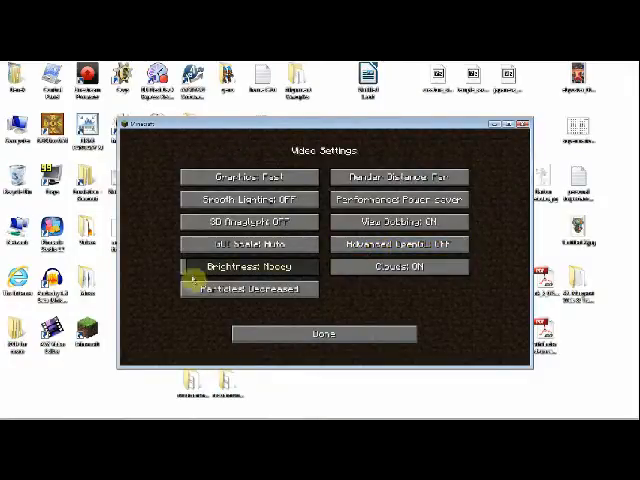
Cycle brightness to Bright and back to Moody, then close the video settings
click(248, 267)
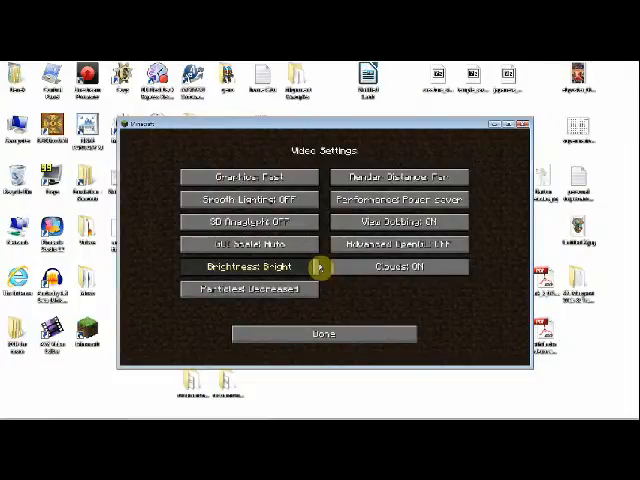
click(245, 267)
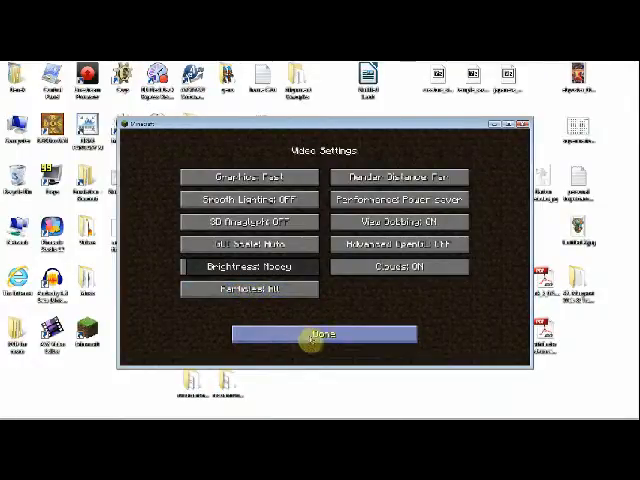
click(320, 334)
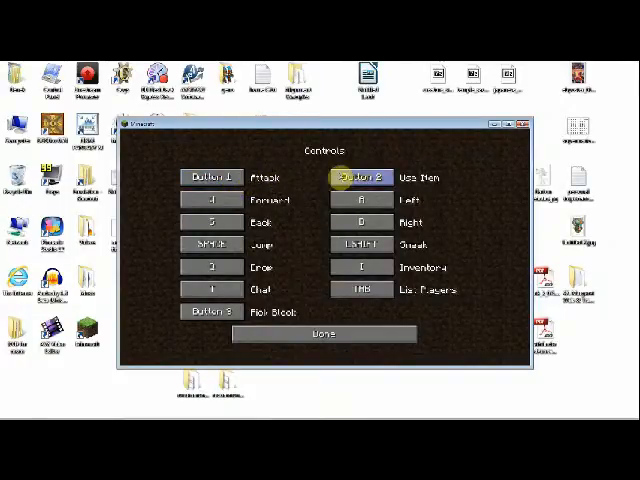
Look over the Use Item, Attack and Drop key bindings, leaving each unchanged
click(210, 312)
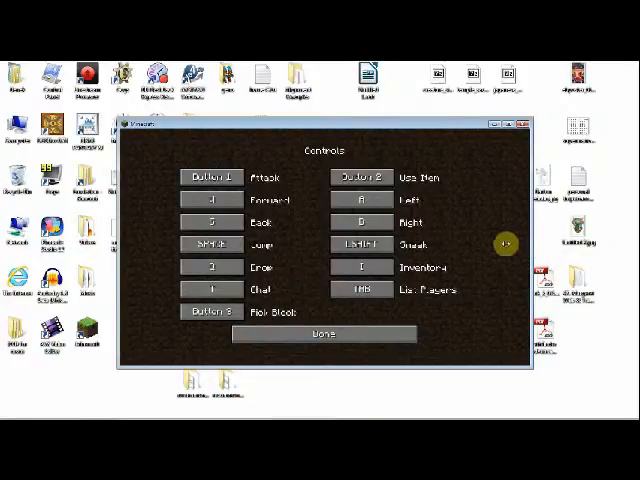
mouse_move(502, 243)
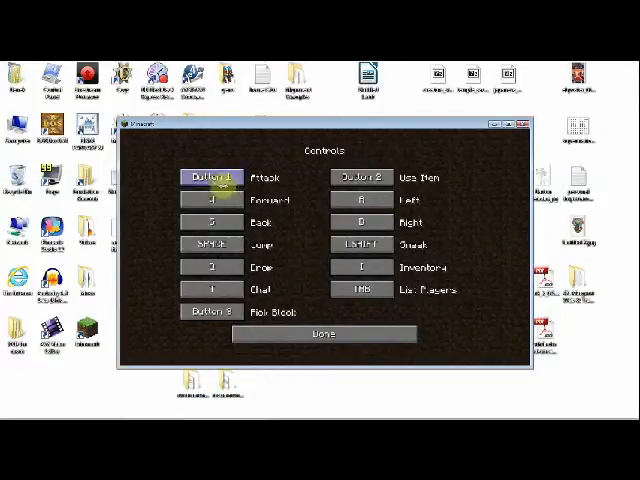
click(209, 244)
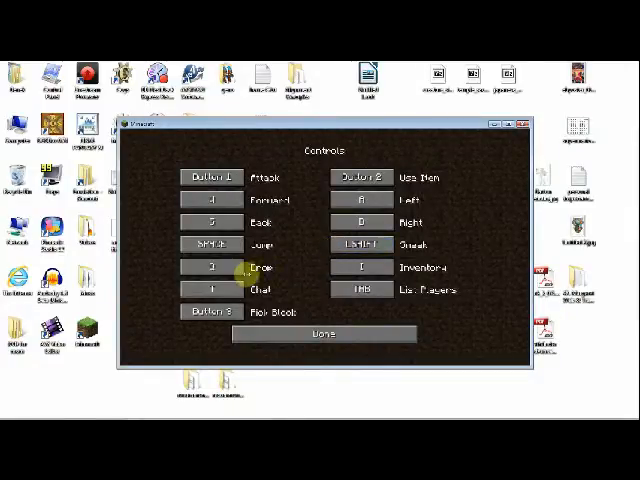
click(358, 245)
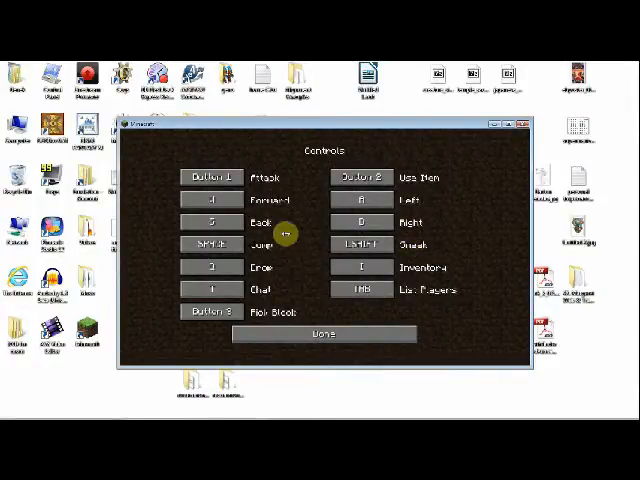
Check the Chat binding stays T, close Controls, and open the Language list
click(205, 267)
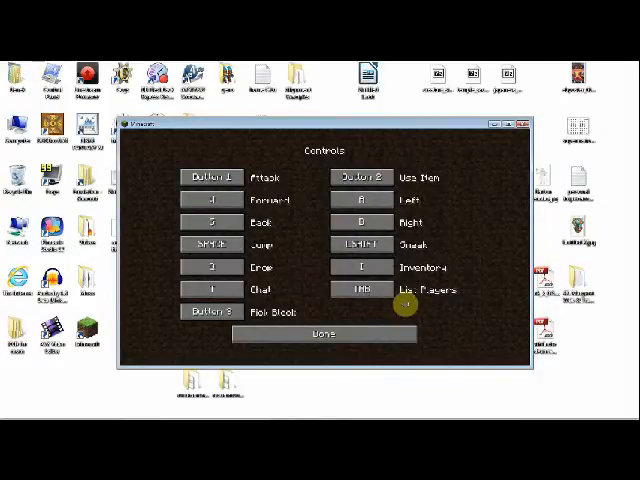
click(209, 290)
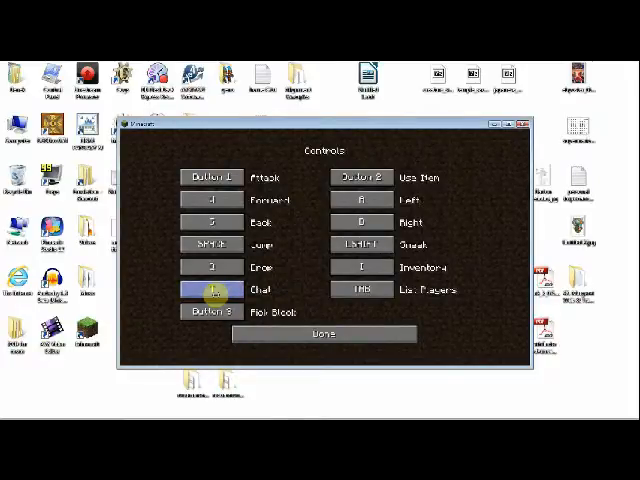
click(207, 289)
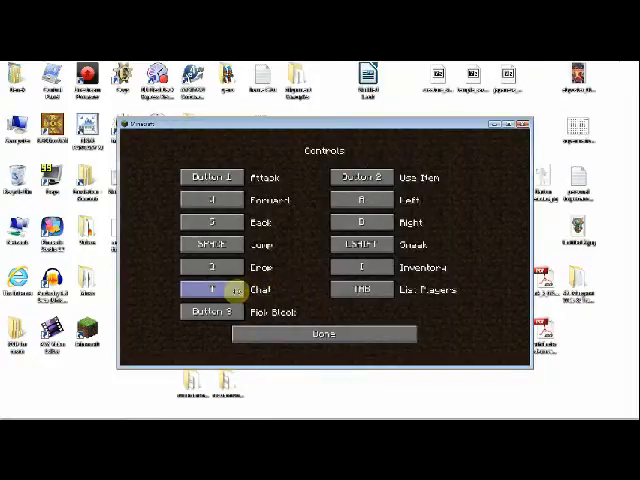
click(357, 289)
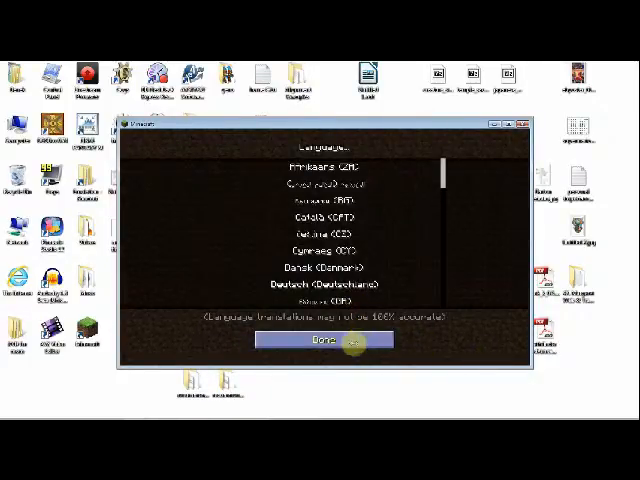
Close the Language and Options screens to return to the title menu
click(320, 340)
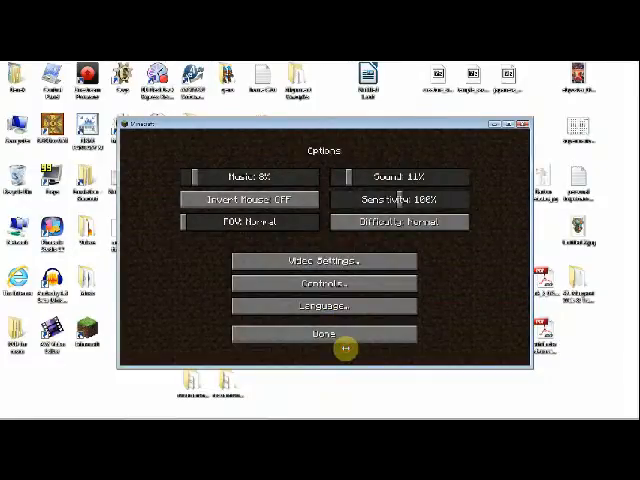
click(320, 334)
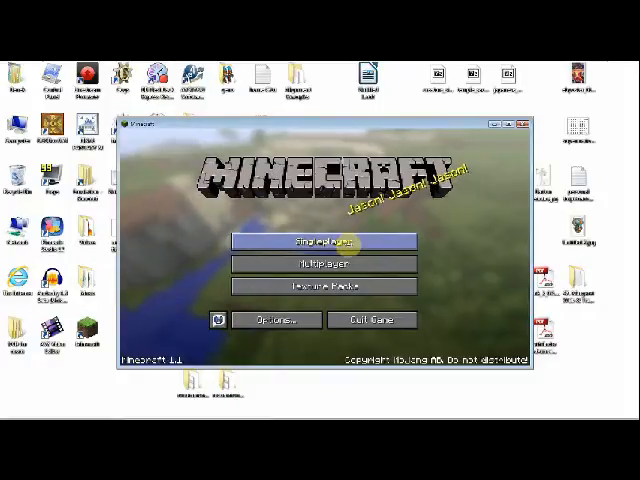
From Singleplayer, open the Create New World screen
click(335, 242)
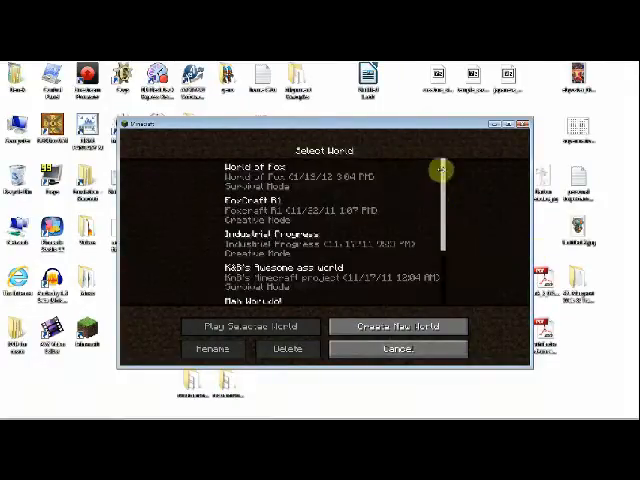
click(396, 326)
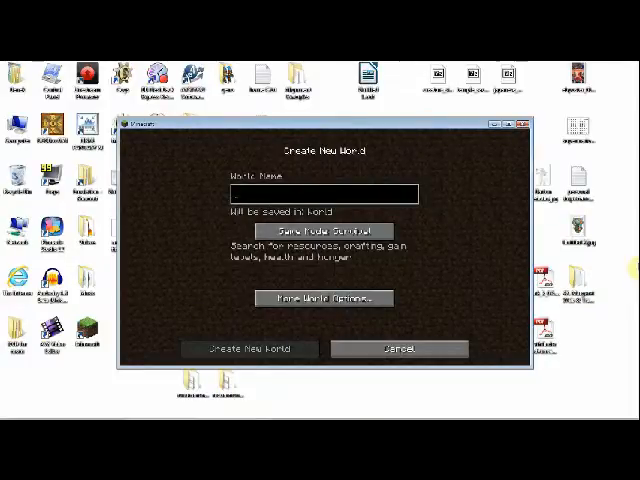
Enter 'Fox Tutorial World' in the World Name box
click(320, 193)
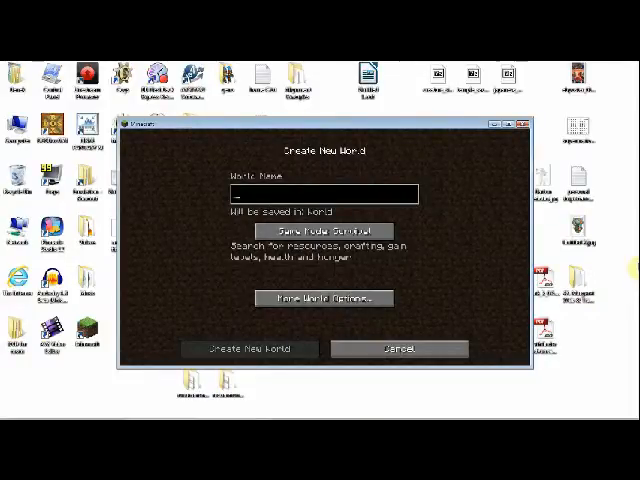
text(r)
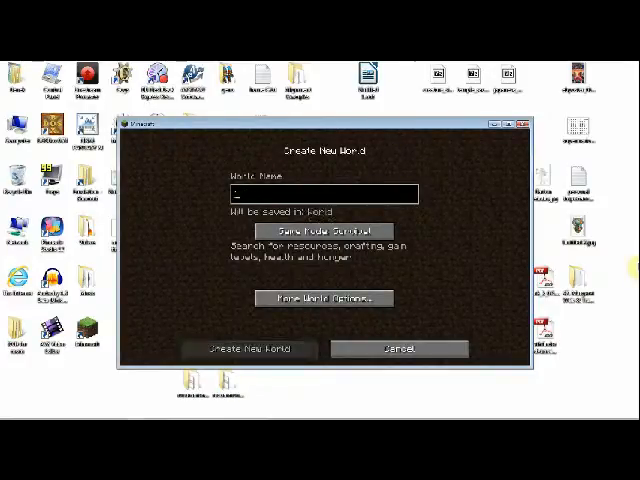
text(Fox Tutorial)
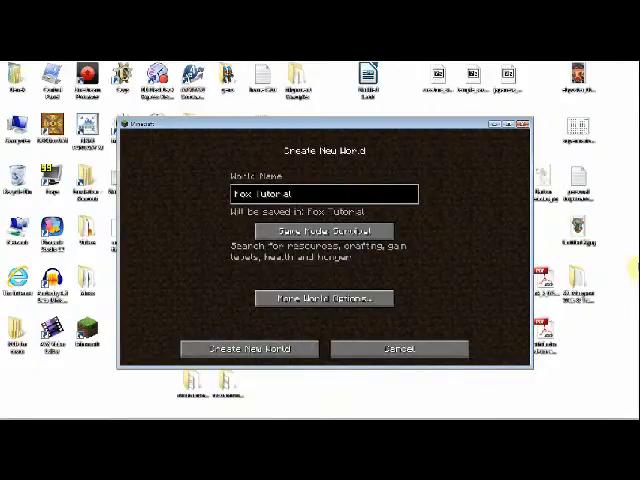
text(K)
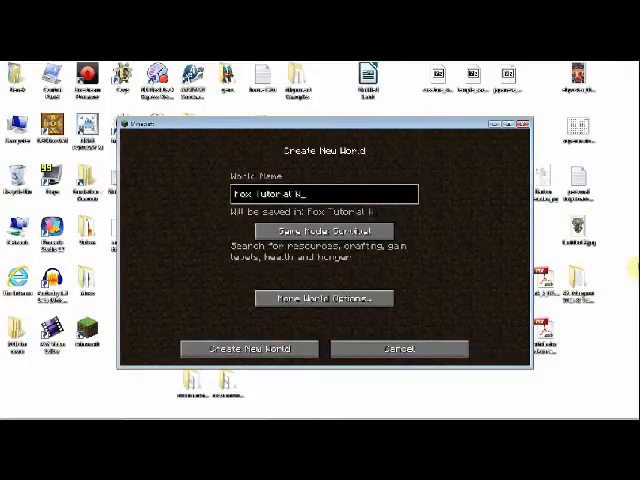
text(World)
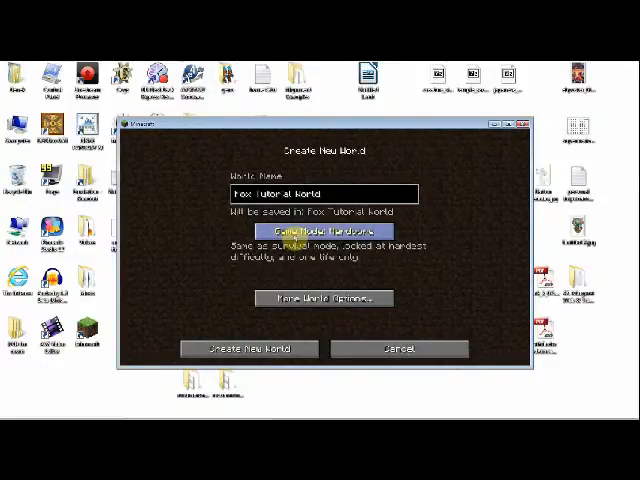
Cycle the Game Mode through Hardcore and Creative, stopping on Survival
click(319, 231)
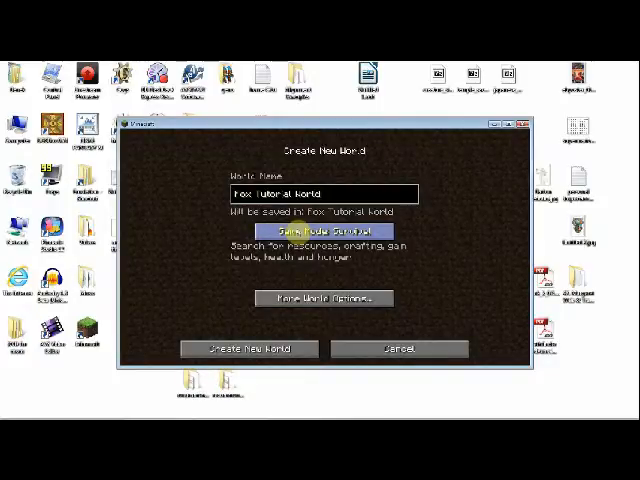
click(320, 230)
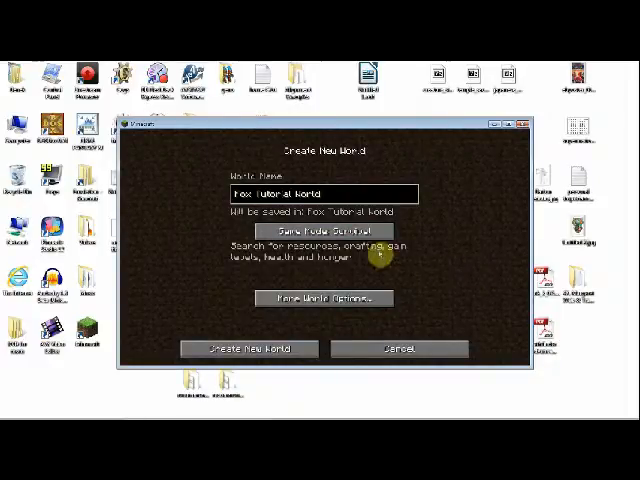
click(320, 231)
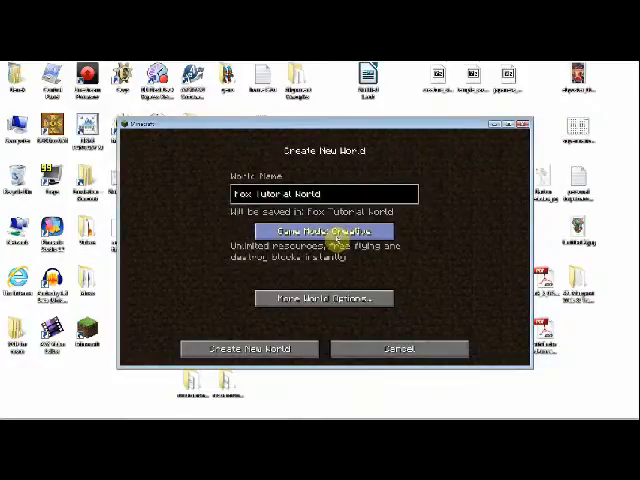
click(316, 230)
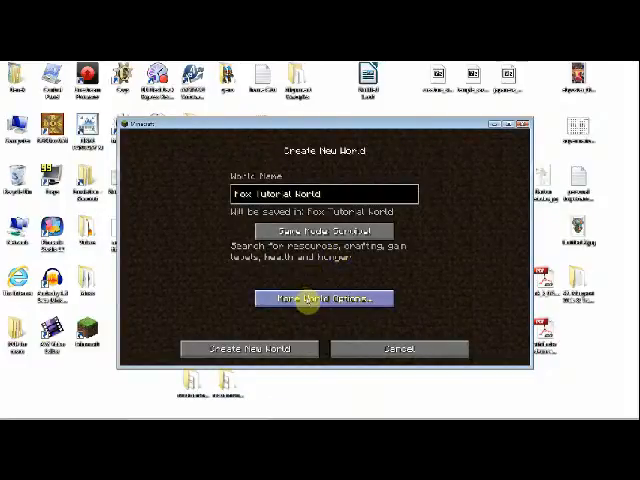
Open More World Options and select the Seed for the World Generator field
click(320, 298)
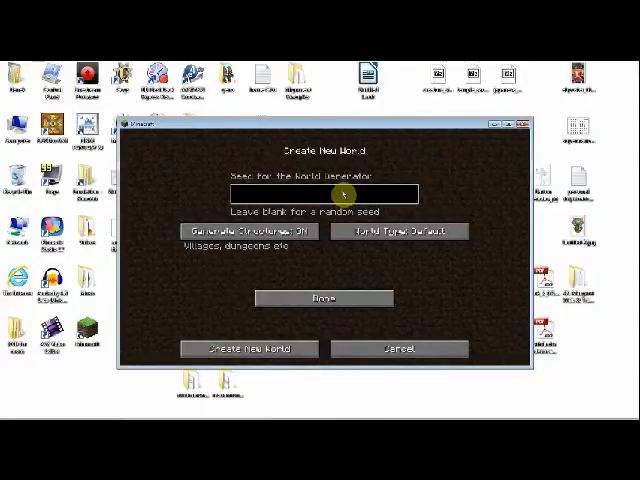
mouse_move(340, 205)
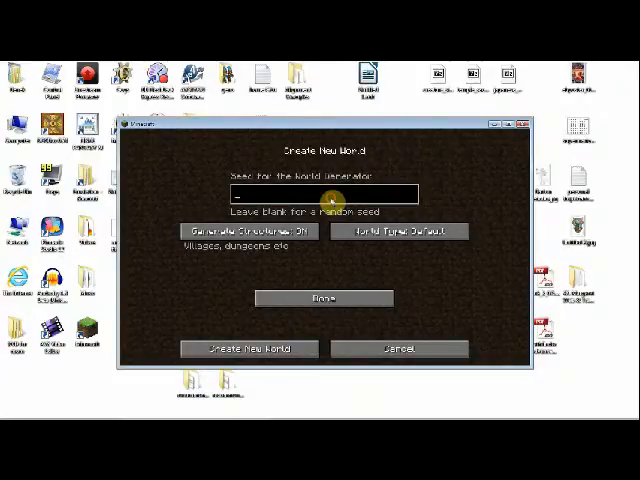
text(404)
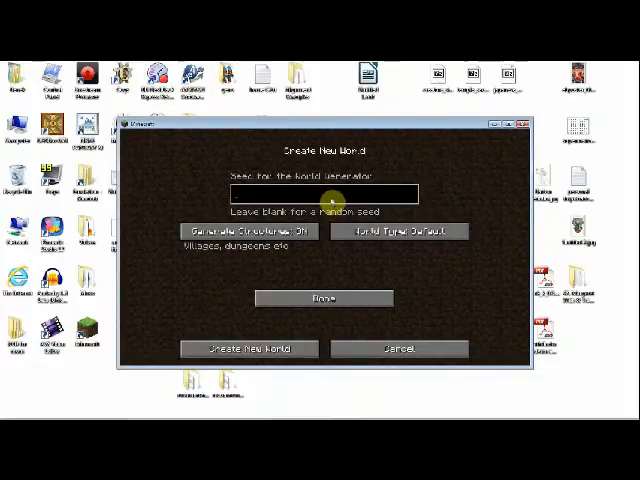
click(320, 193)
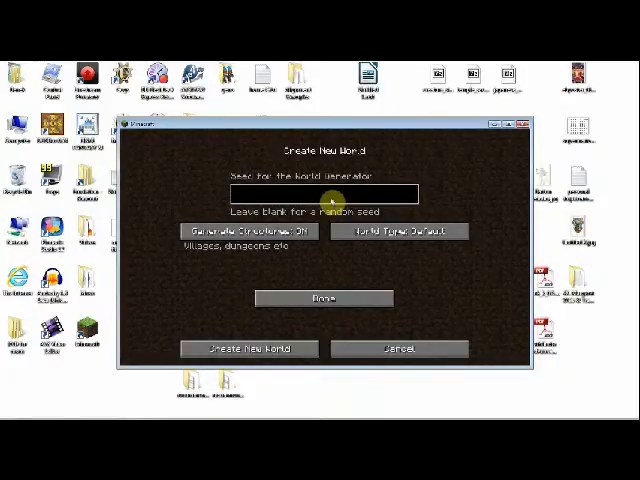
click(330, 190)
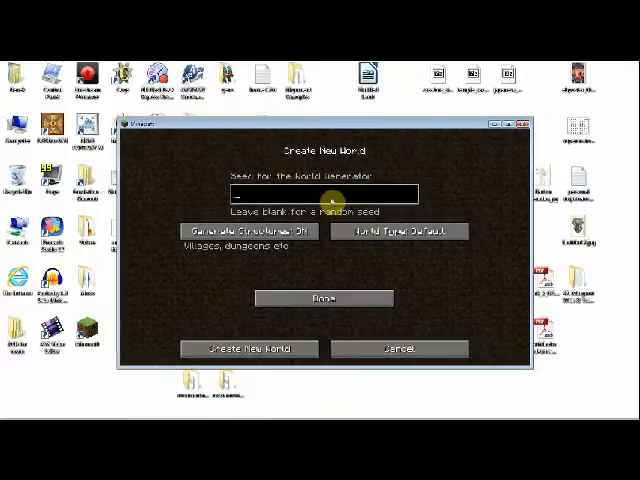
Type the seed 'failurefox Tutoria' into the world generator seed box
text(failurefox)
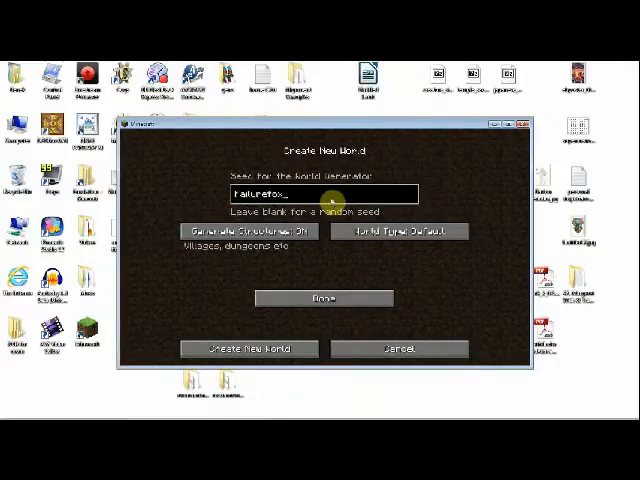
text(Tutorial World exelence)
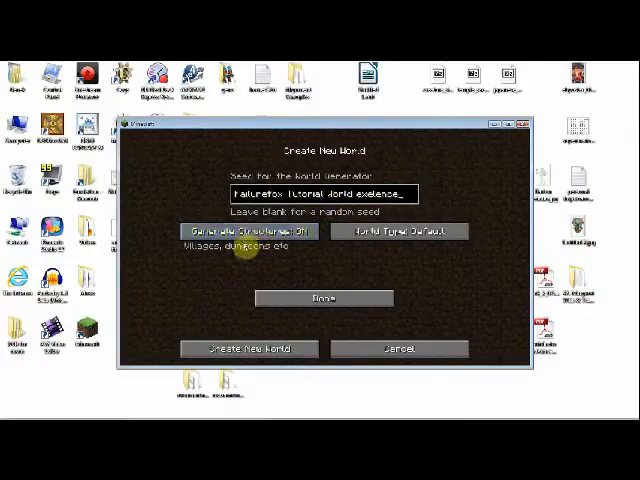
Toggle Generate Structures off and back on, and check the World Type option
click(248, 231)
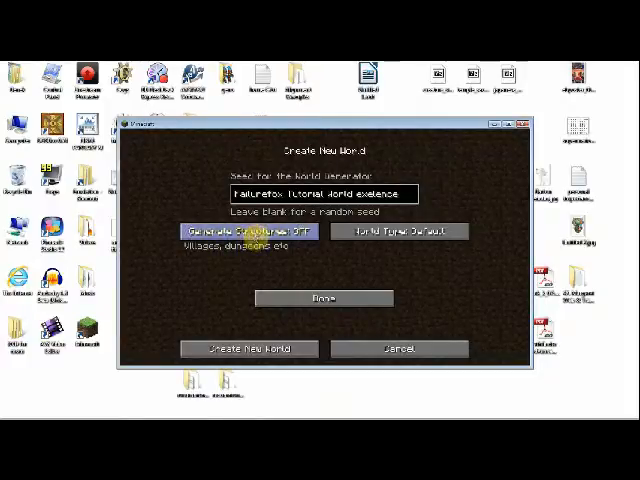
click(264, 231)
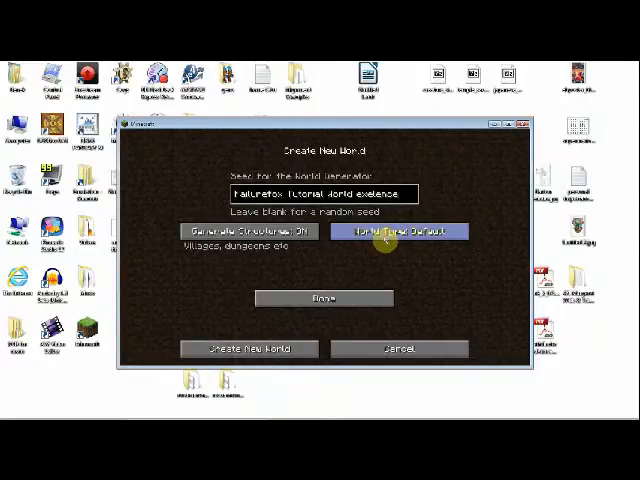
click(398, 231)
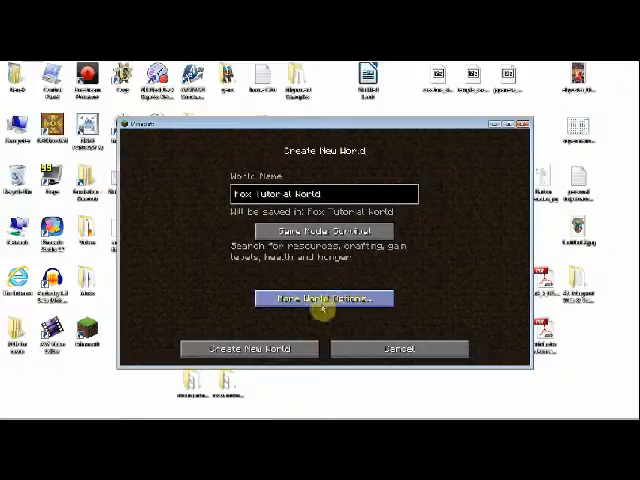
Create Fox Tutorial World and wait for it to load in-game
click(250, 348)
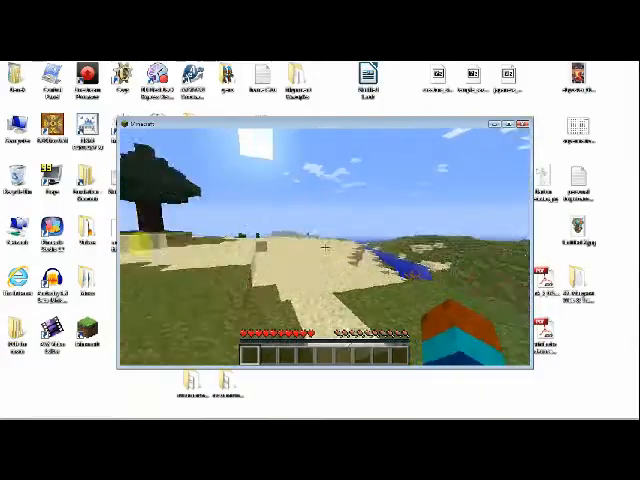
Pause the game with Esc, then close the Game Menu to resume play on the beach
key(Escape)
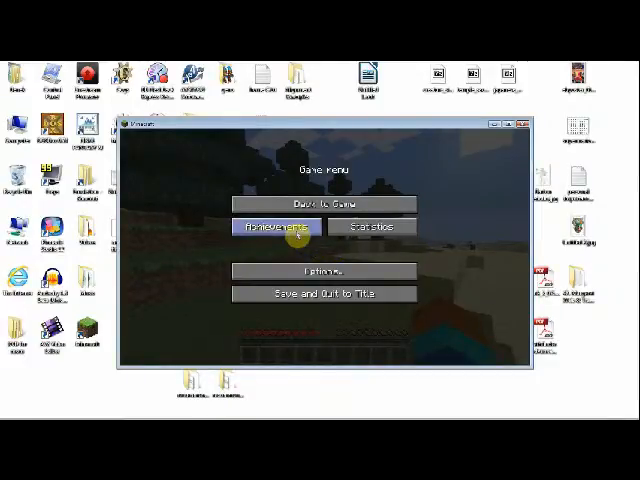
click(284, 229)
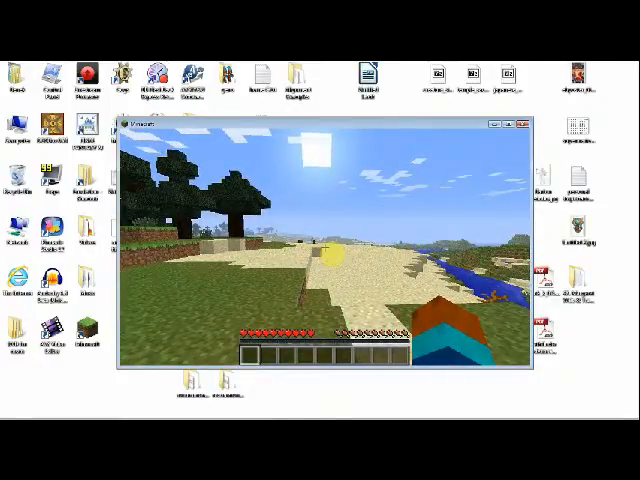
Pause Fox Tutorial World with Esc so the Game Menu stays open
key(Escape)
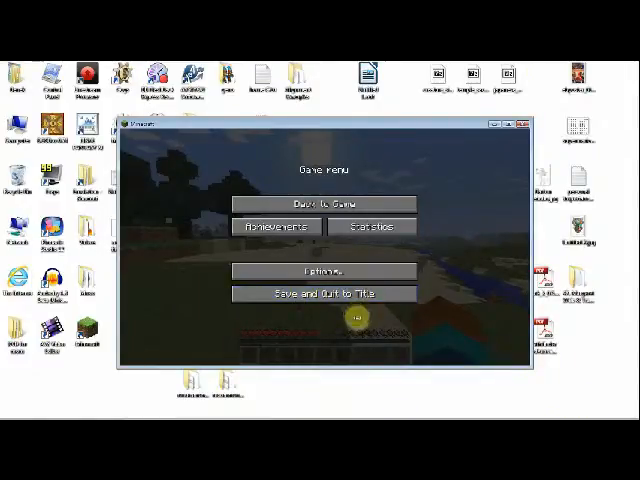
mouse_move(320, 293)
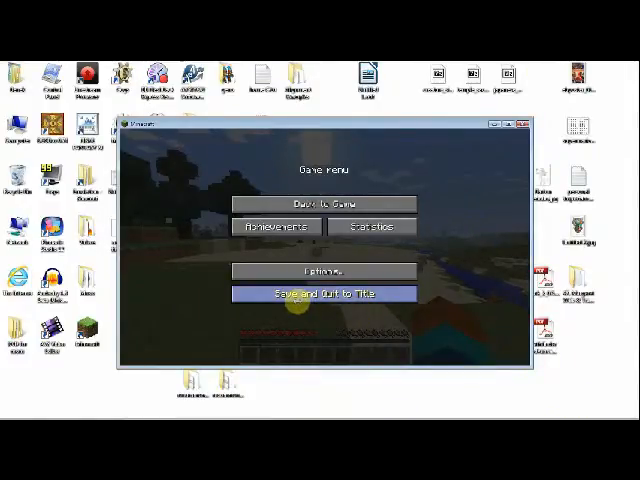